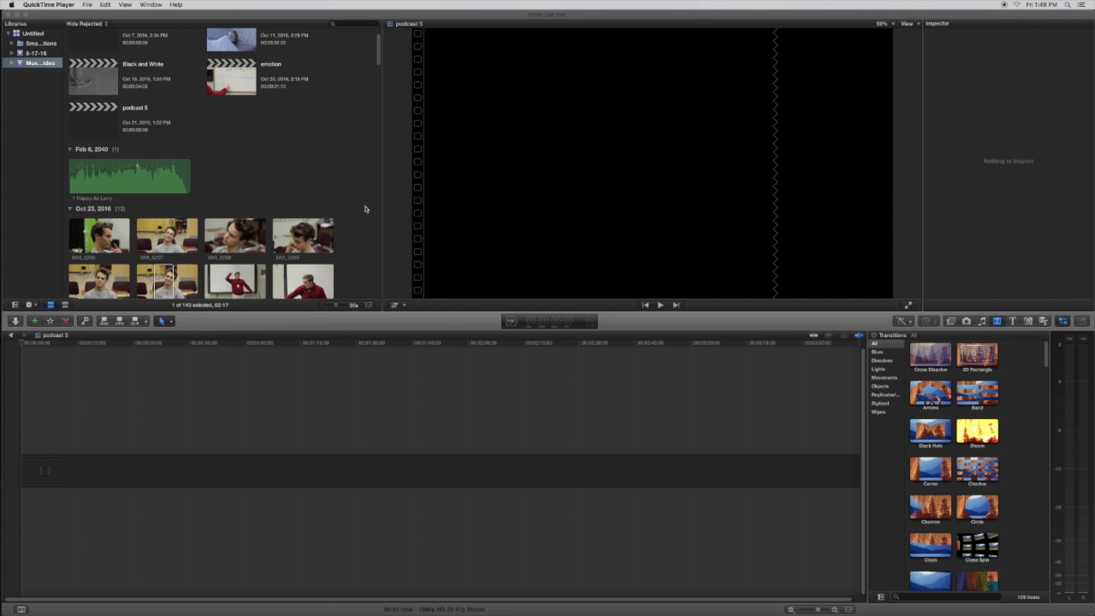
mouse_move(294, 199)
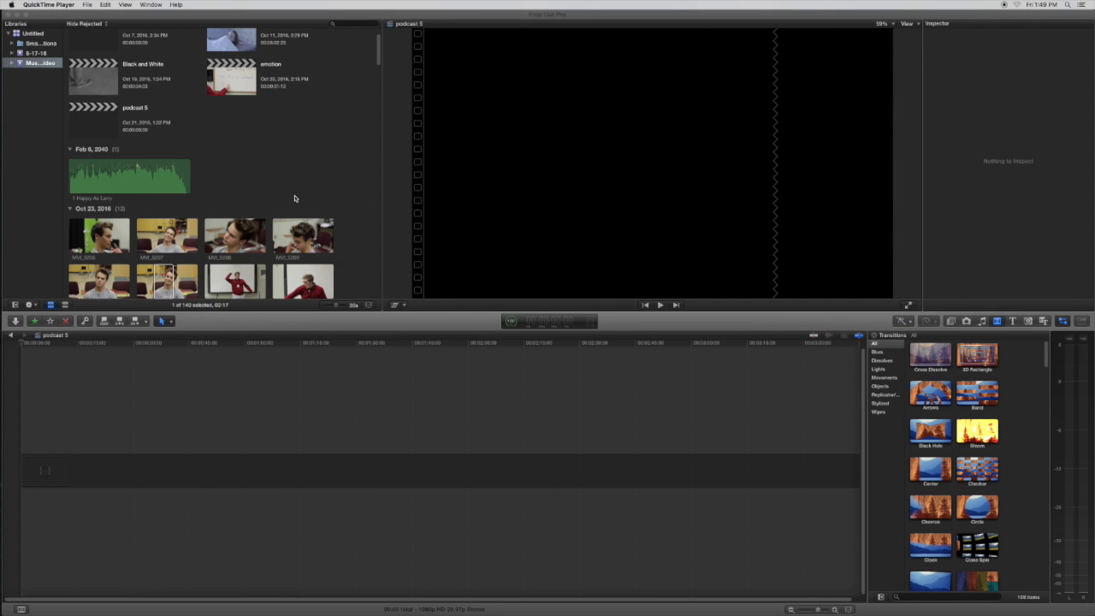
mouse_move(288, 193)
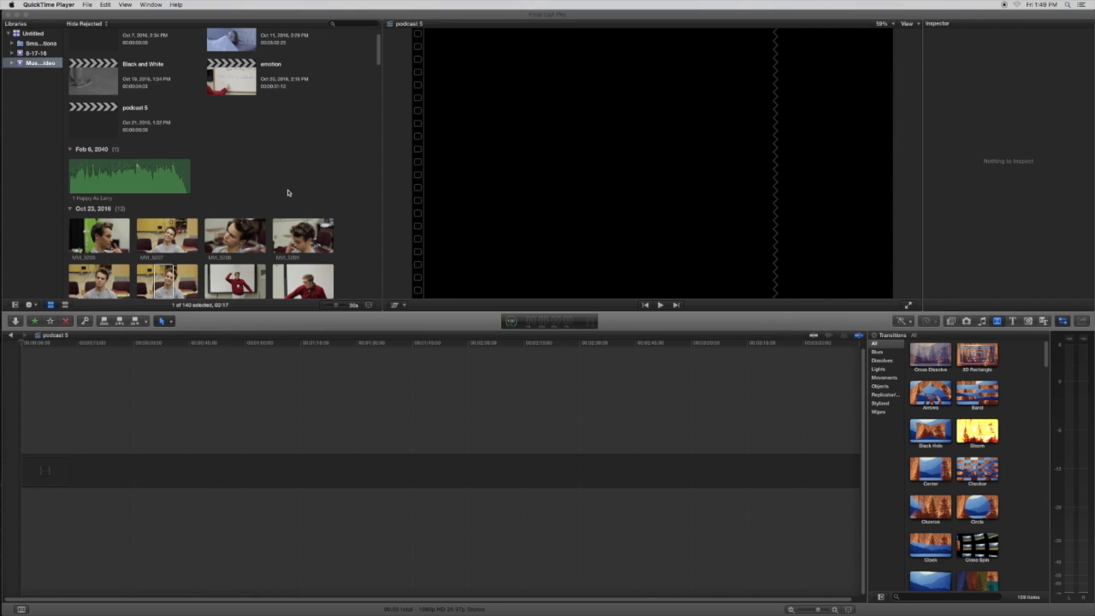
mouse_move(334, 282)
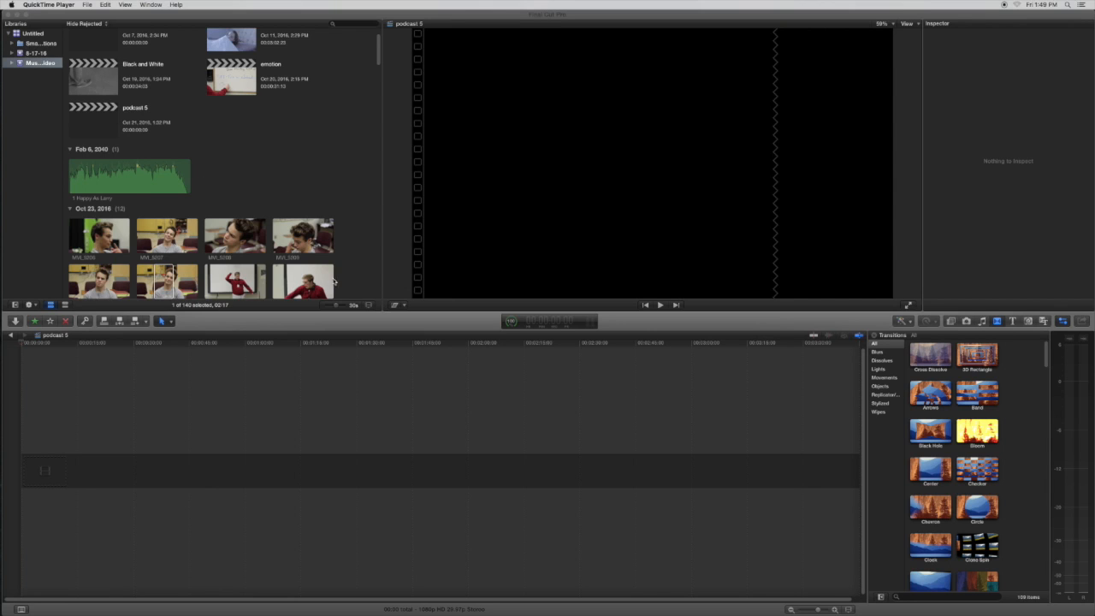
mouse_move(337, 226)
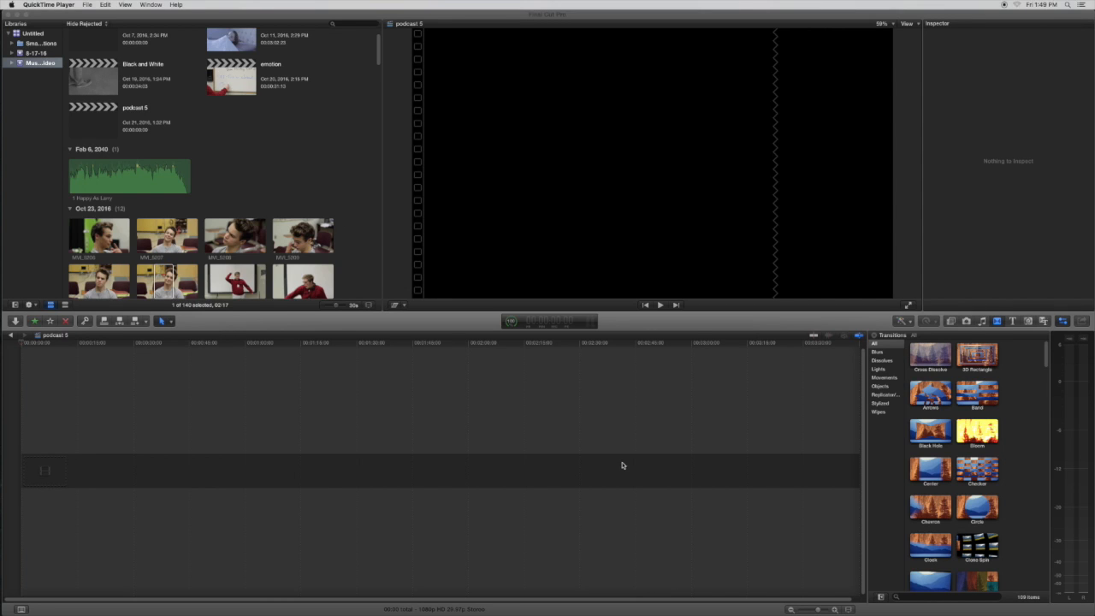
mouse_move(375, 64)
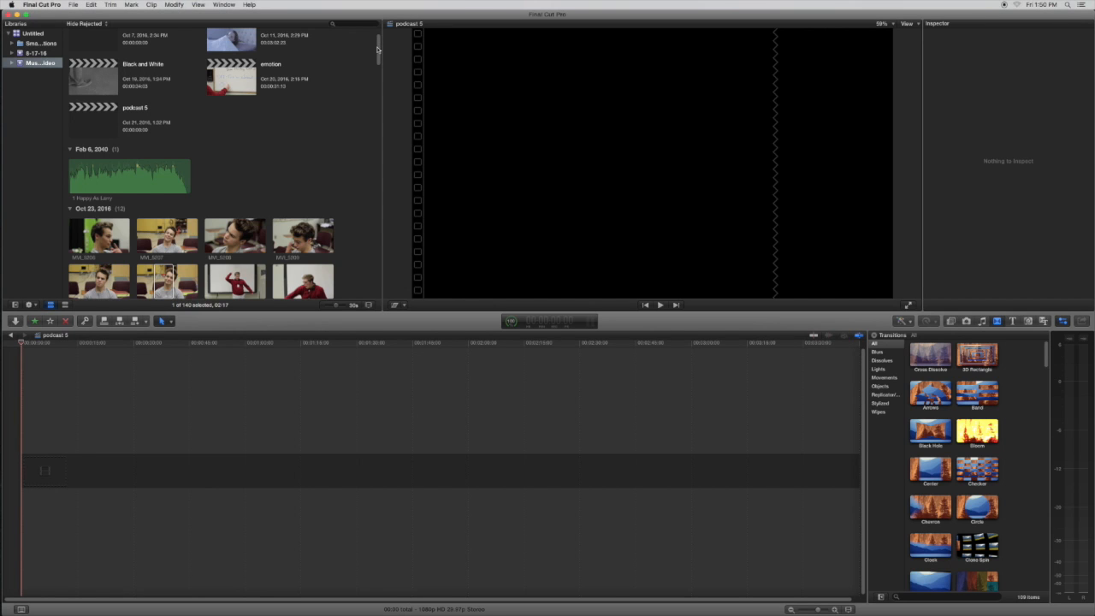
Select the MVI_5173 girl-in-glasses clip at the start of the timeline, trimmed to about two seconds
scroll(down, 3)
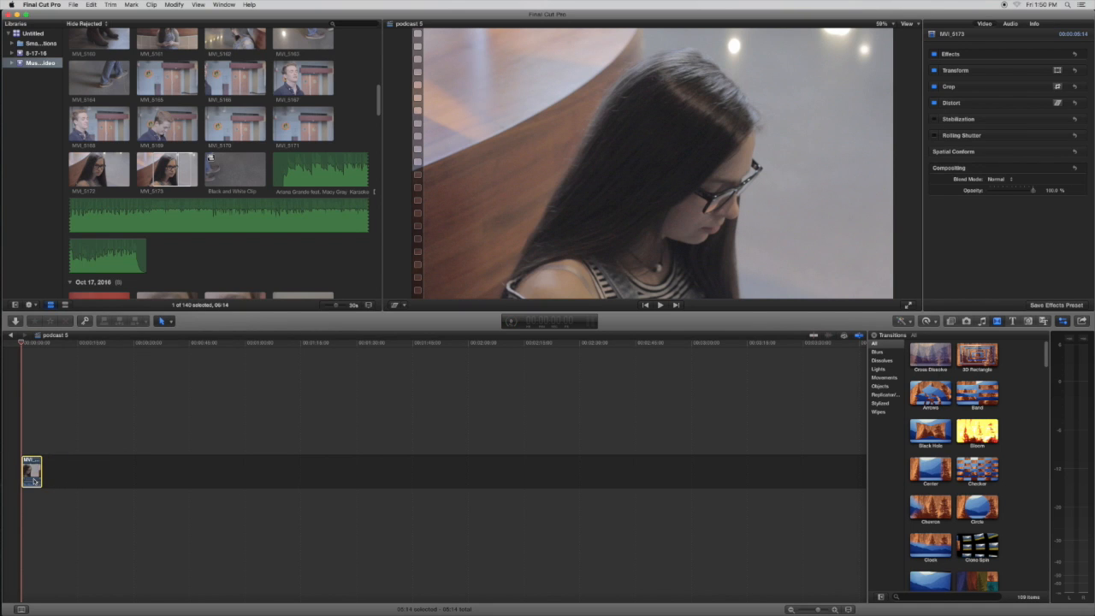
click(31, 471)
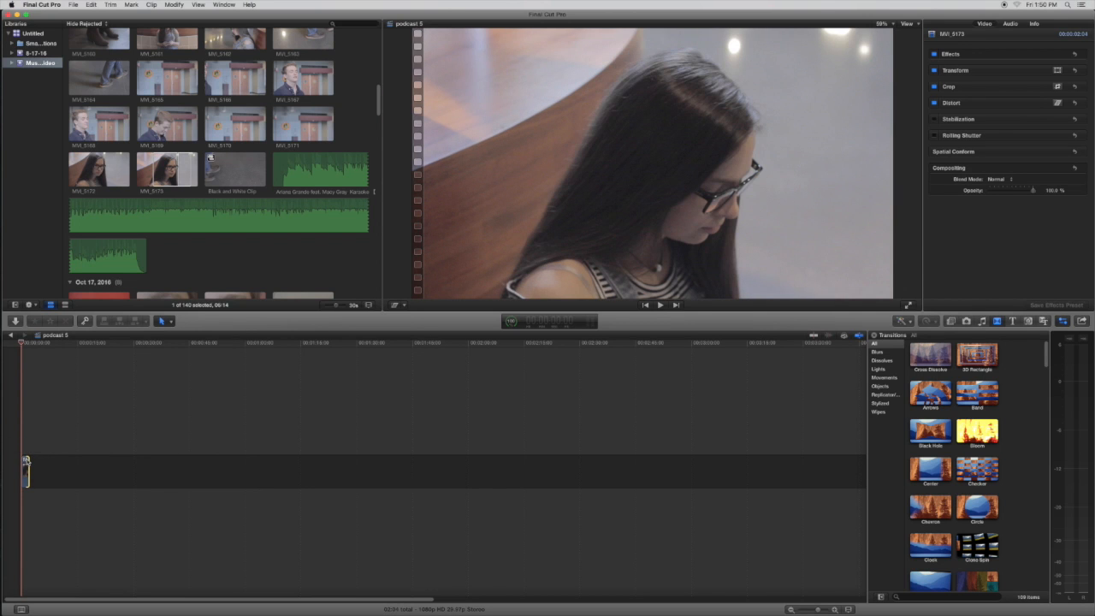
Drag a two-second range of MVI_4982 water fountain after the girl clip
scroll(down, 3)
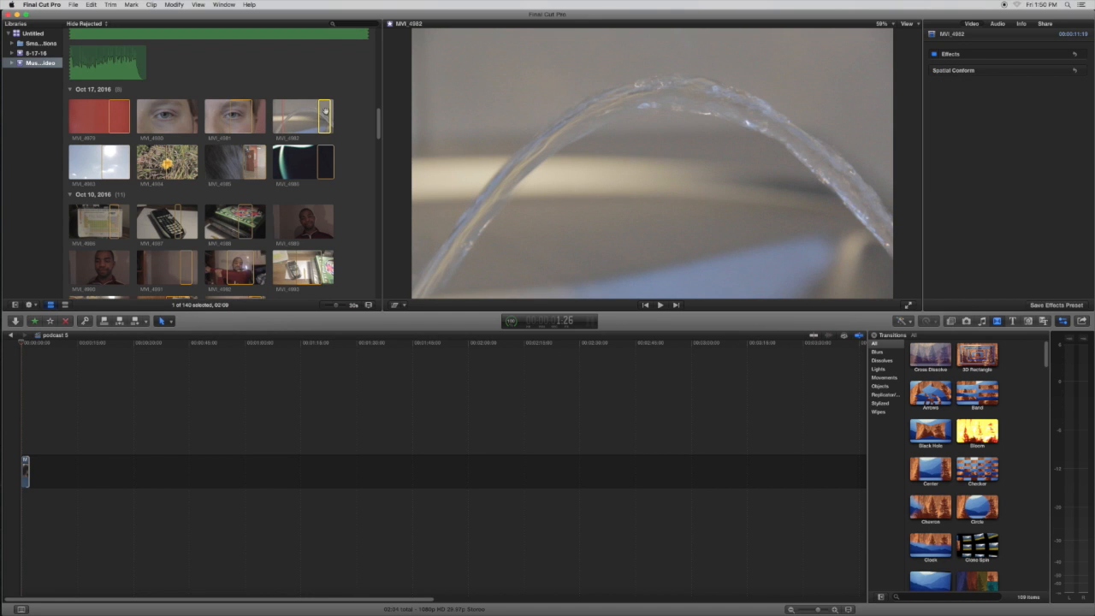
drag(304, 115, 199, 449)
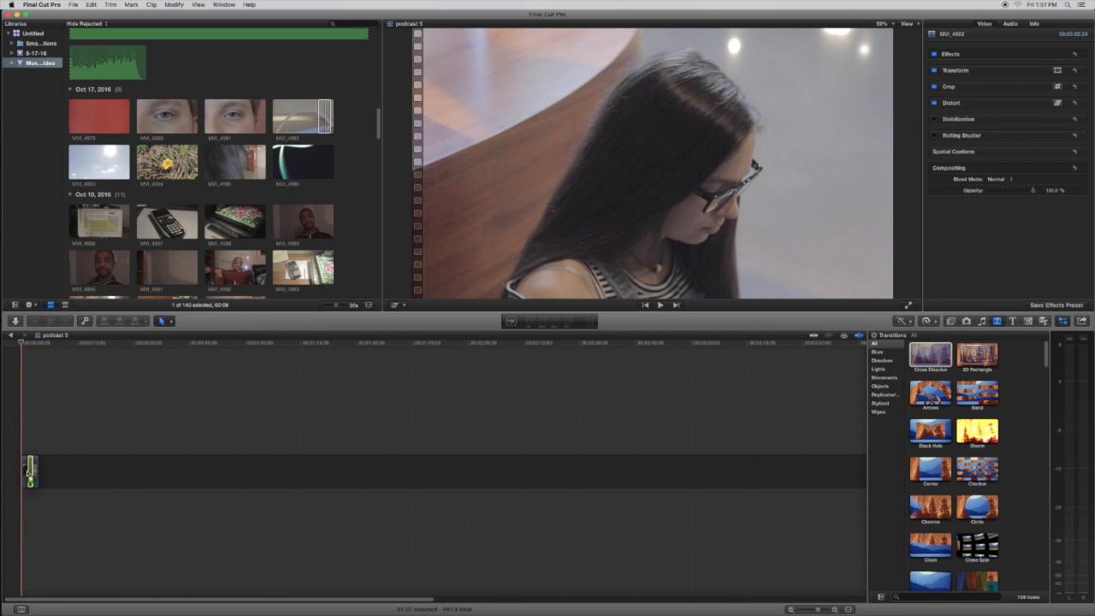
Apply a one-second Cross Dissolve between the girl and fountain clips and play it back
click(30, 471)
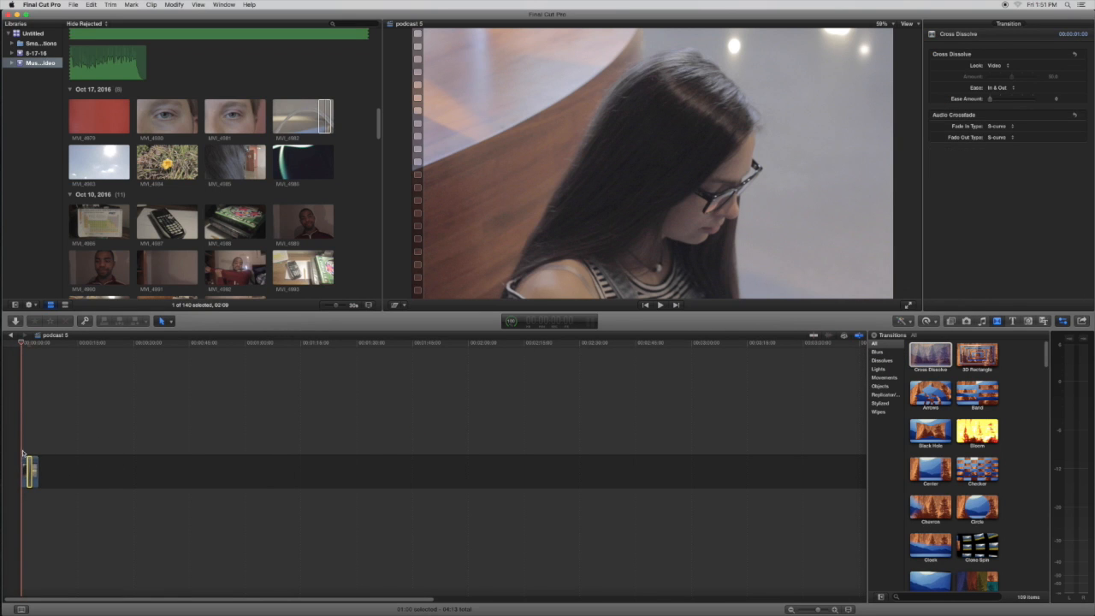
mouse_move(91, 440)
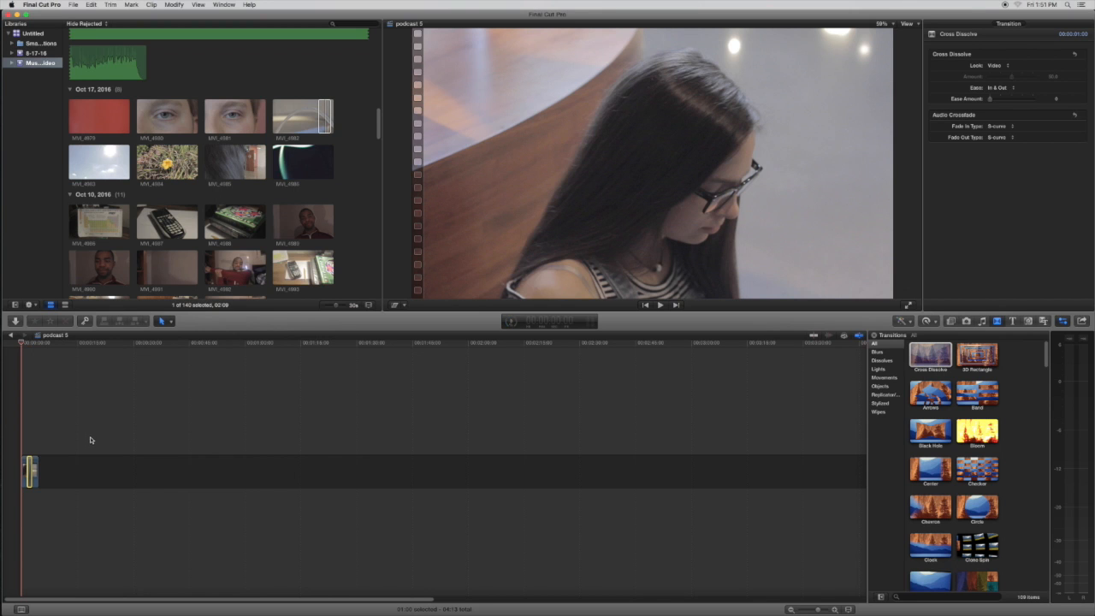
click(659, 304)
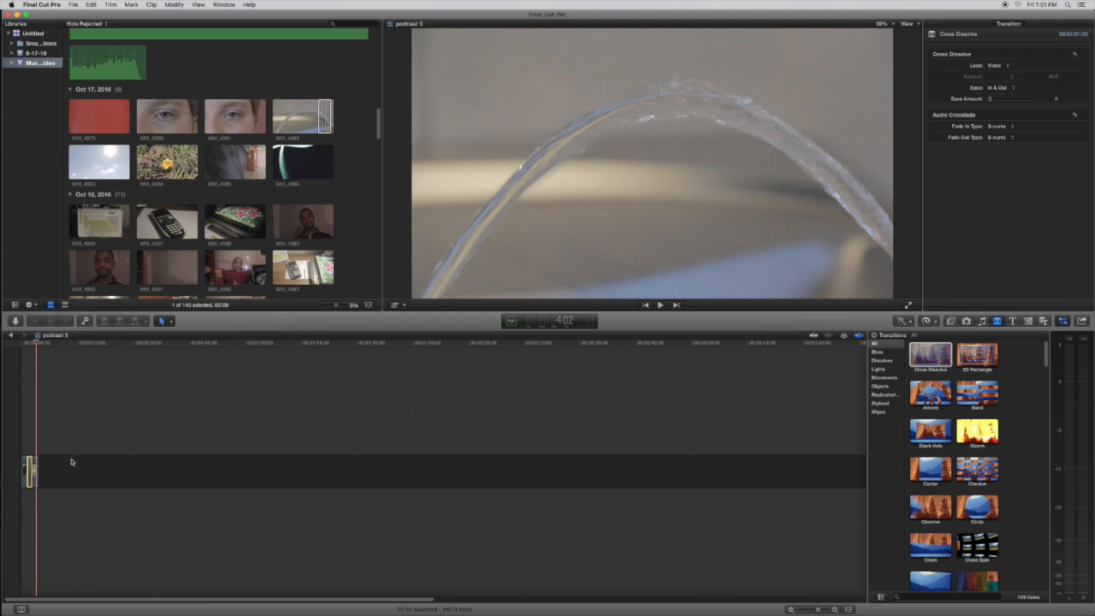
mouse_move(381, 129)
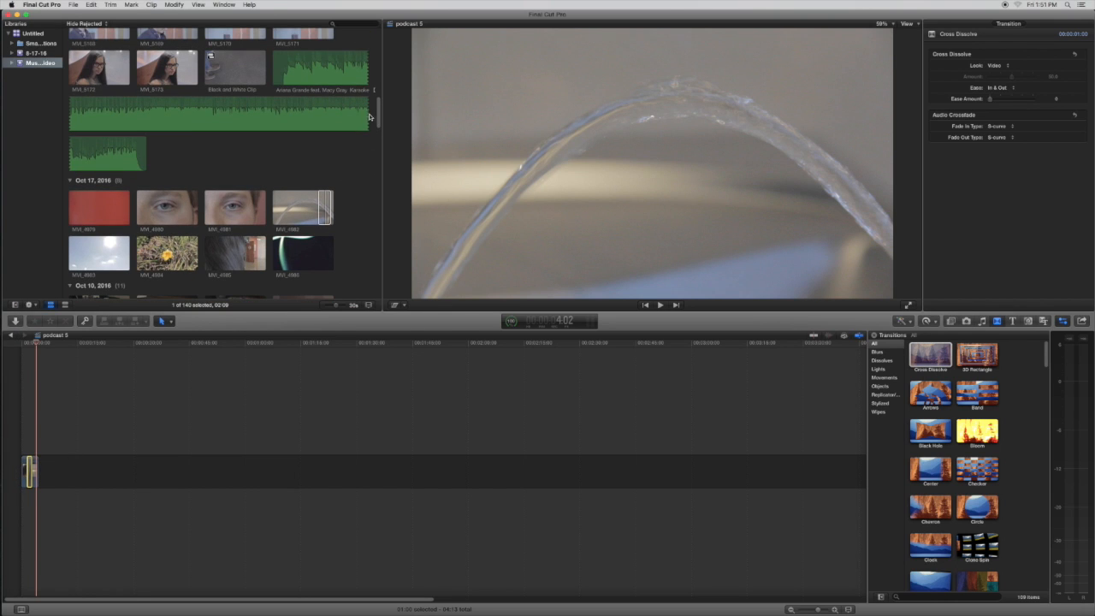
Select the MVI_4981 eye close-up clip in the browser
click(235, 205)
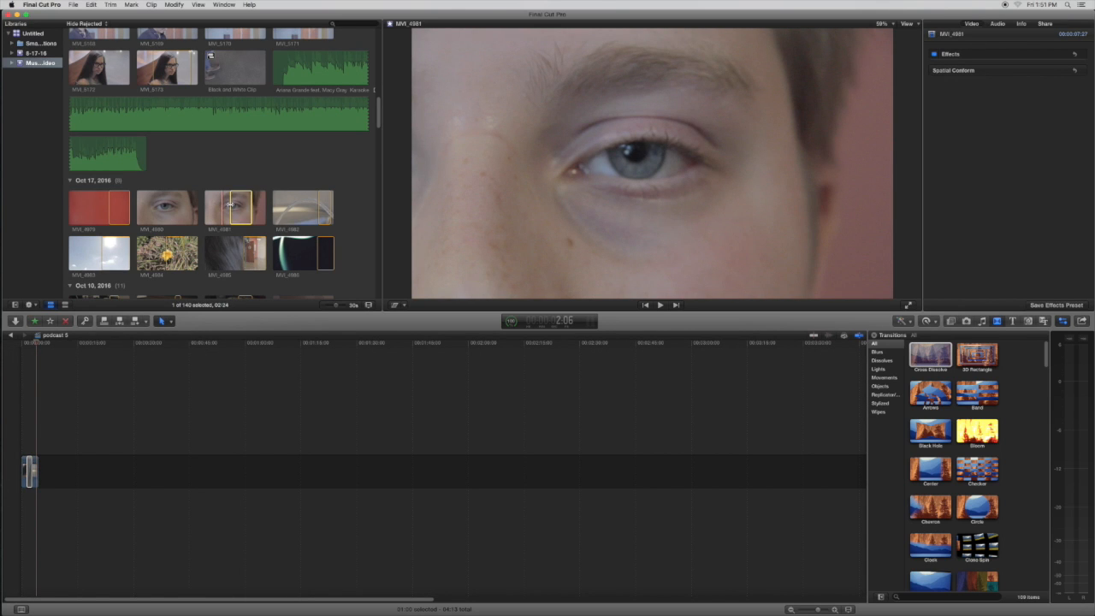
mouse_move(233, 207)
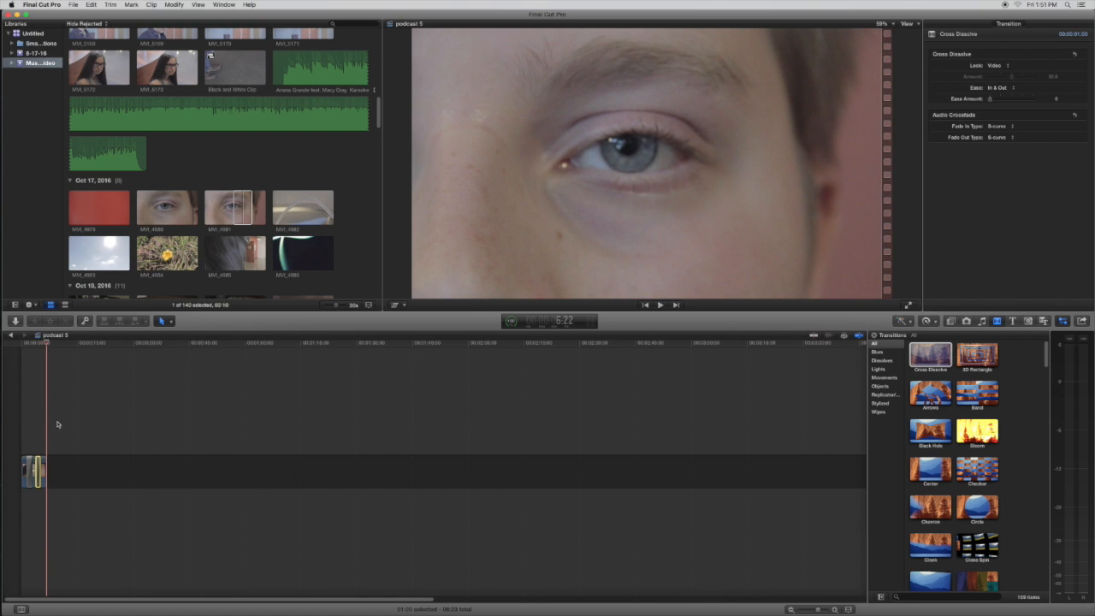
mouse_move(30, 418)
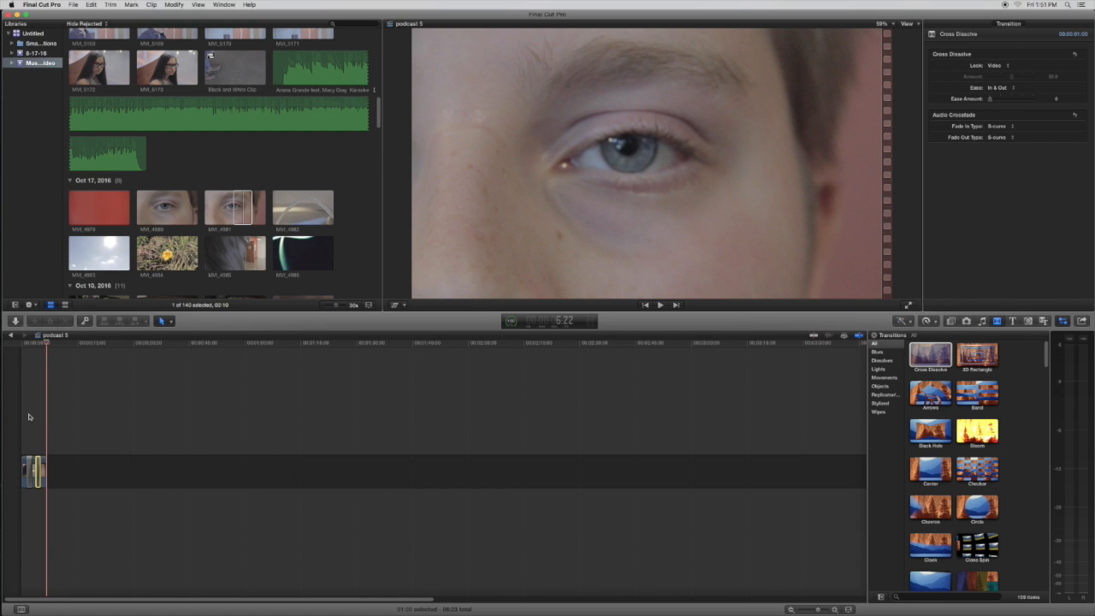